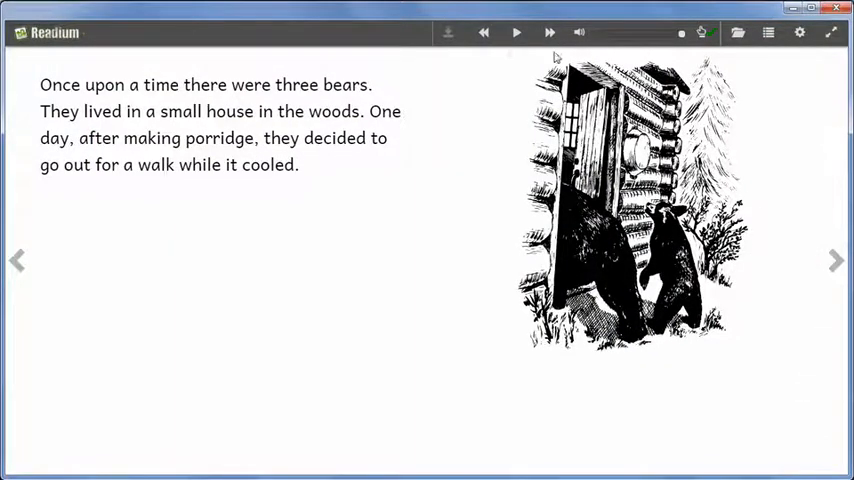
Switch to editing the Goldilocks book so the Talking Book Tool shows its first sentence.
click(516, 32)
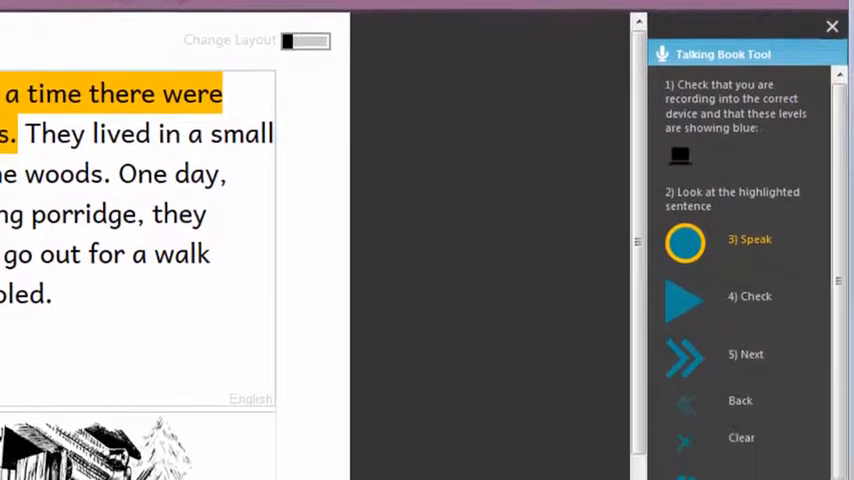
Make the Blue Snowball microphone the default Windows recording device.
scroll(down, 3)
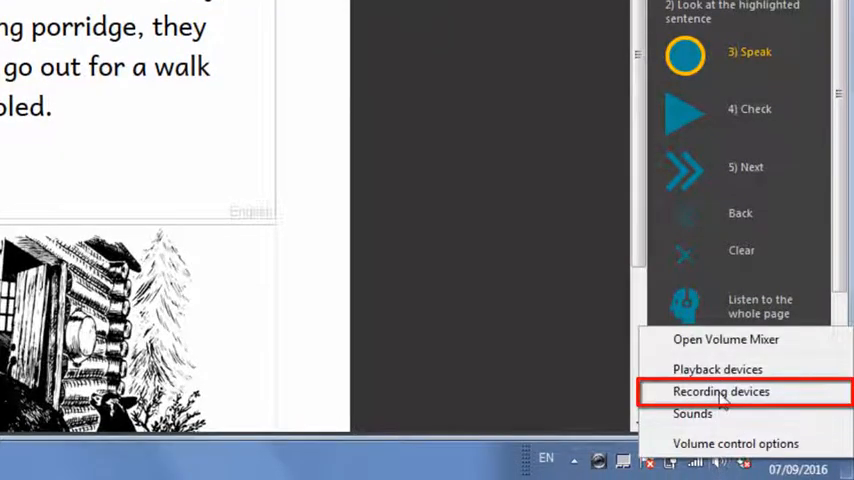
click(720, 392)
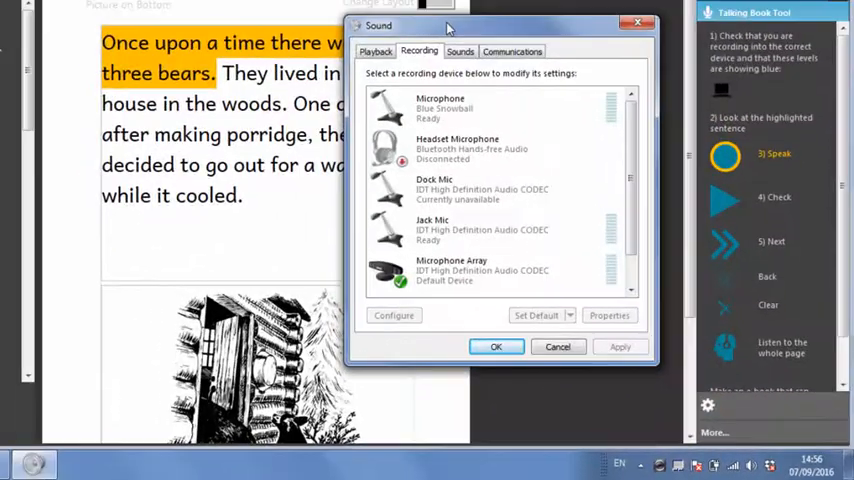
click(440, 108)
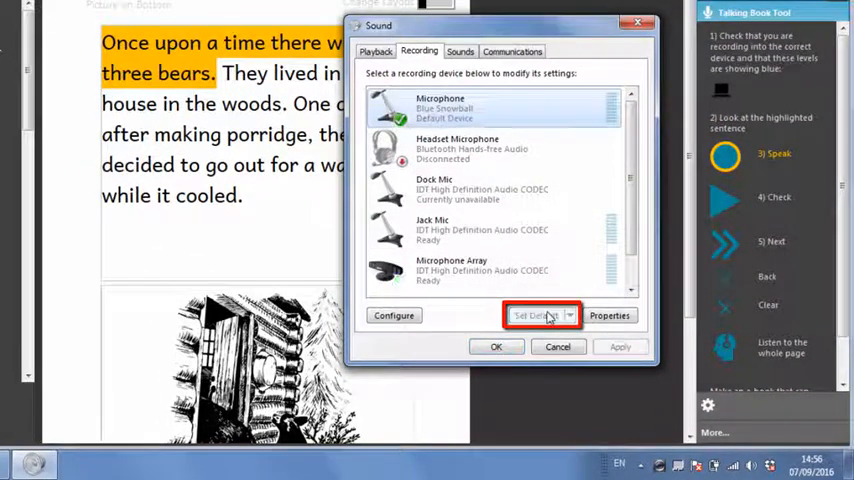
click(496, 348)
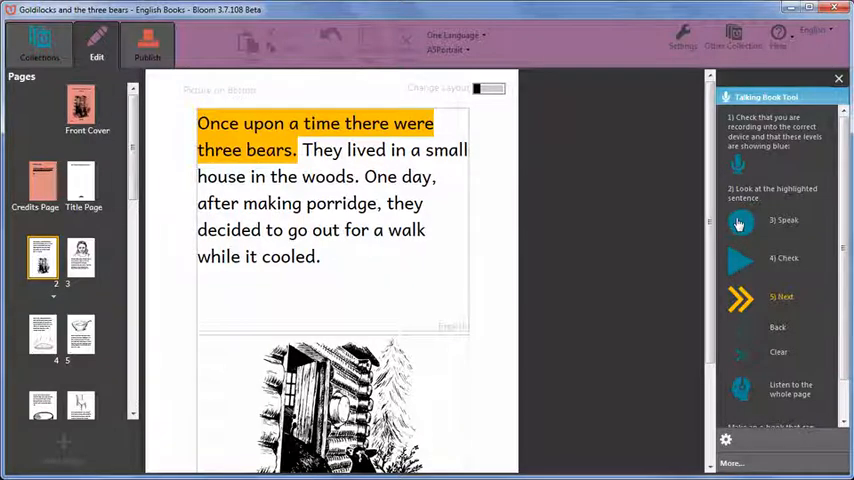
Record narration for 'Once upon a time there were three bears.' using Speak.
click(740, 222)
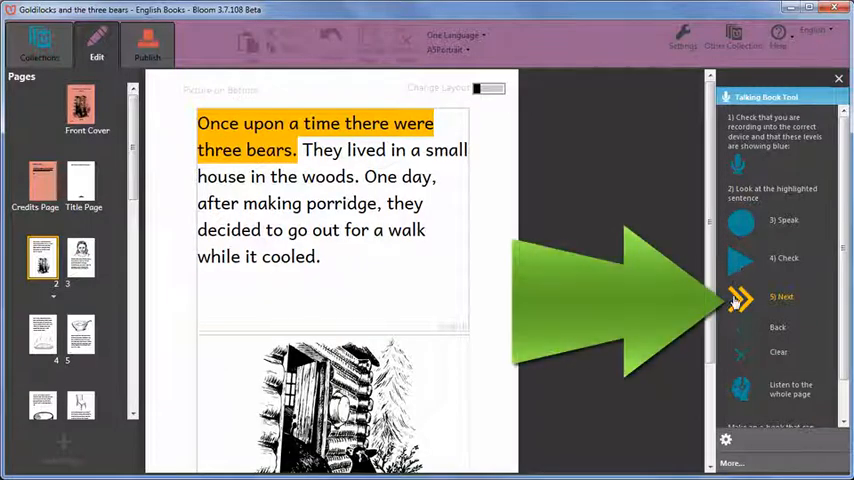
Step to the second and third sentences and record narration for the third.
click(740, 296)
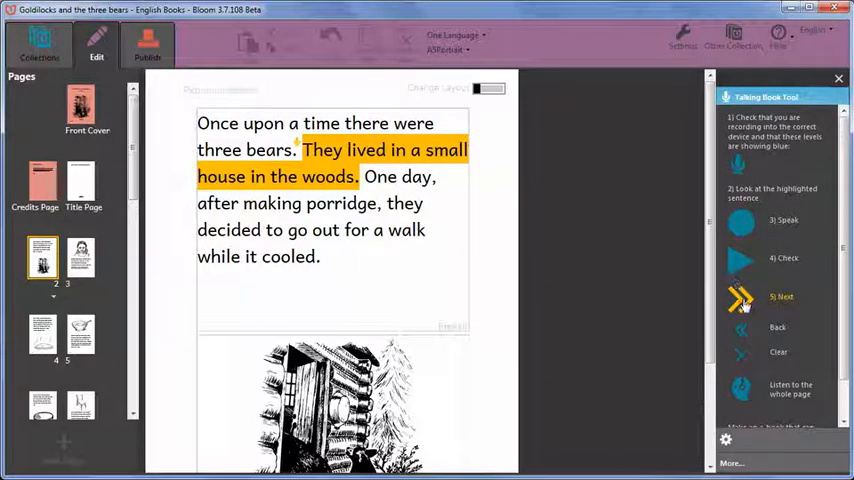
click(740, 300)
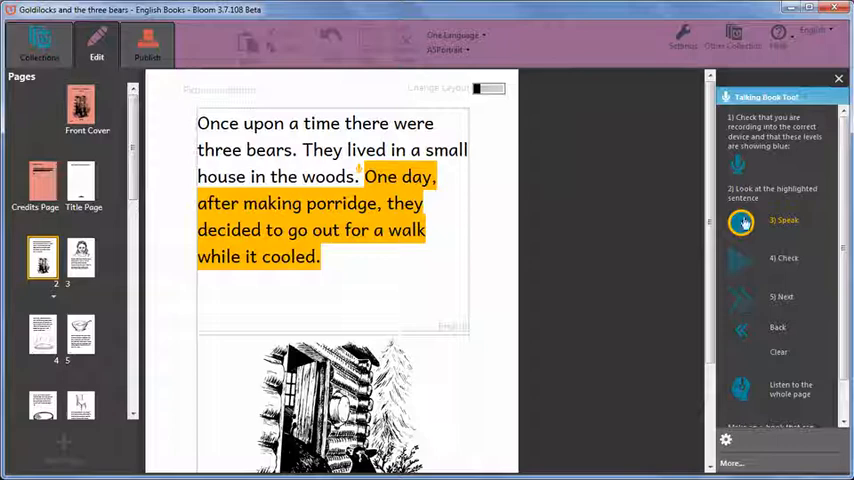
click(742, 222)
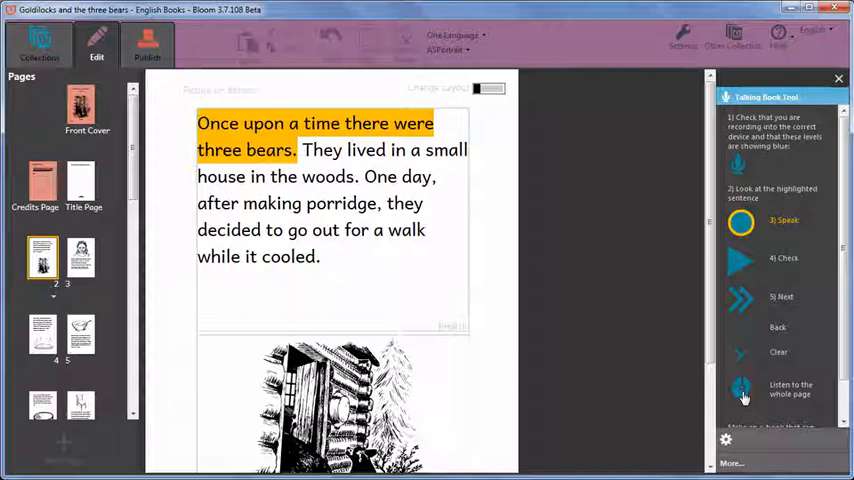
click(740, 300)
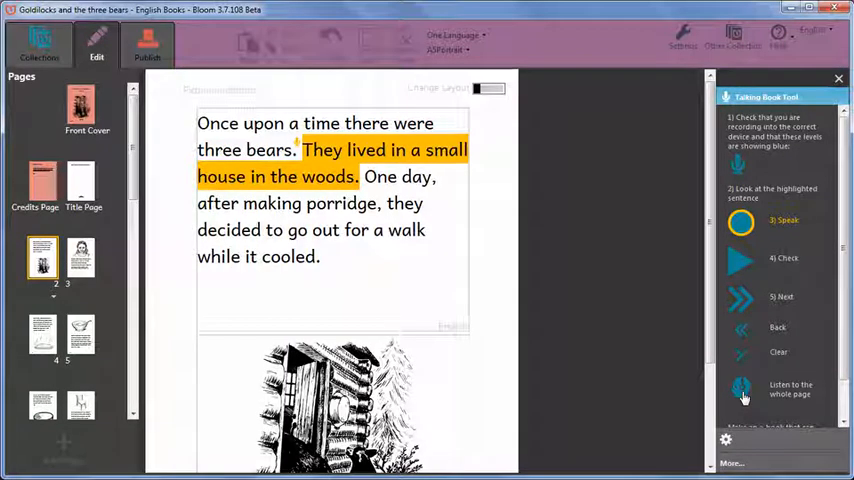
click(740, 296)
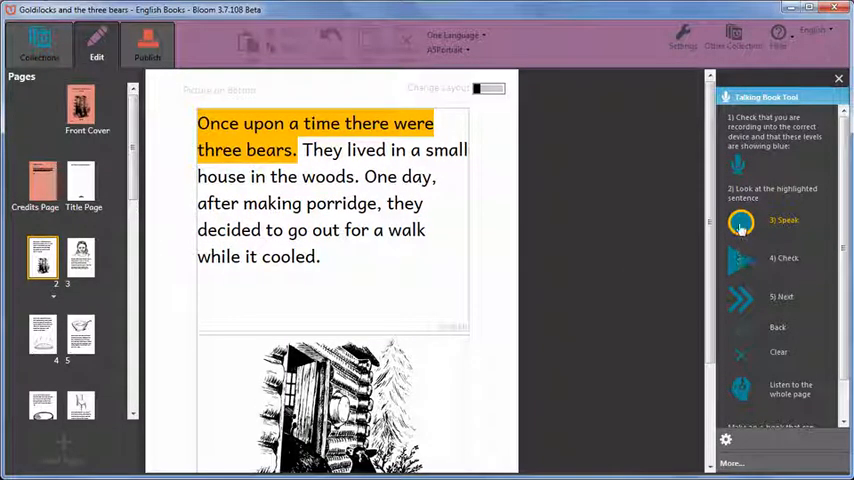
click(740, 220)
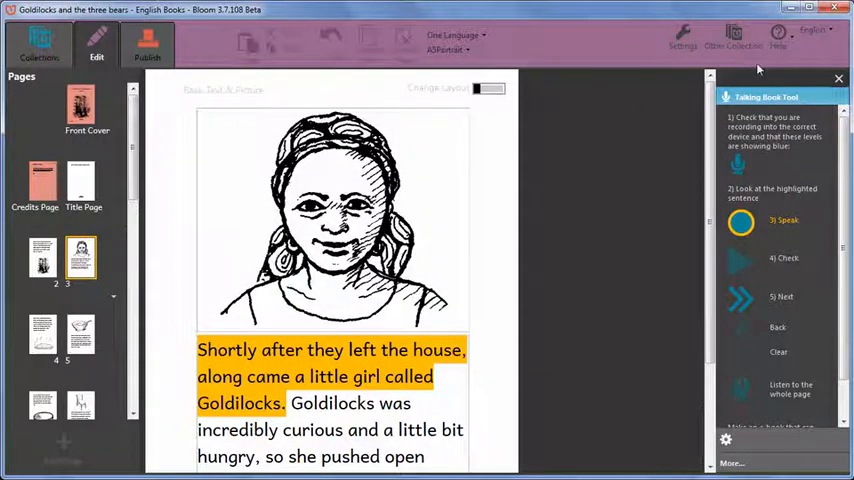
View the 'Help, Lots of help!' overview and dismiss it.
click(780, 40)
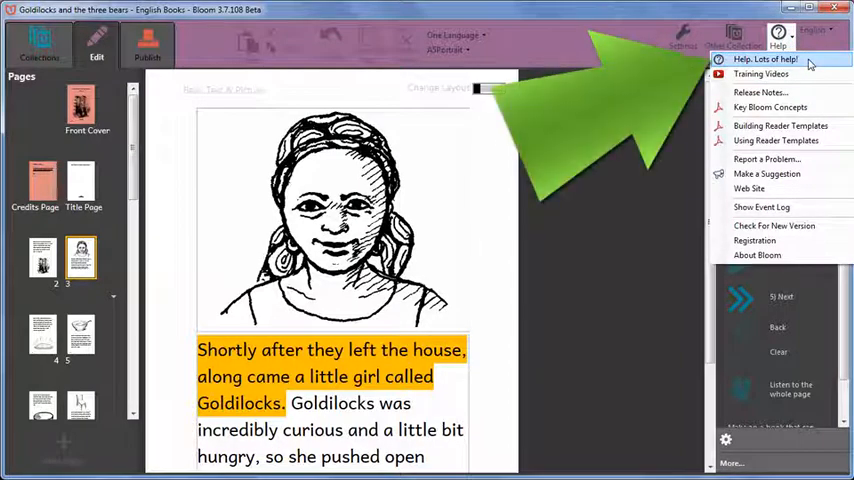
click(764, 60)
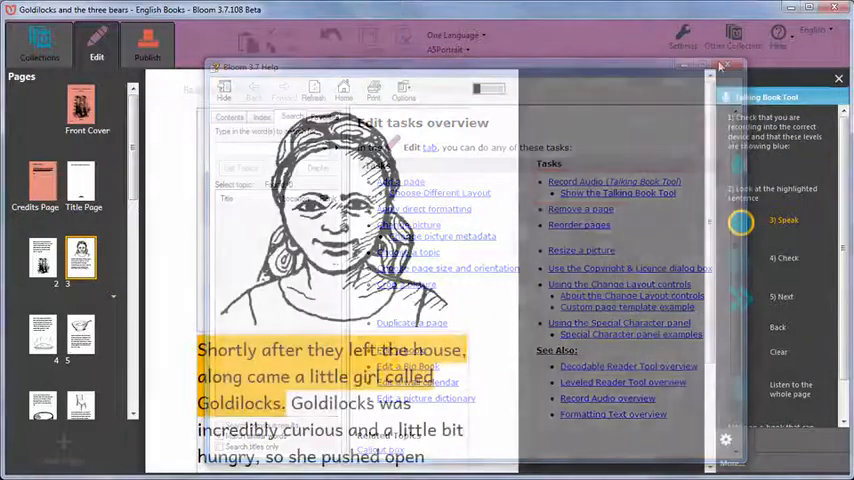
click(838, 76)
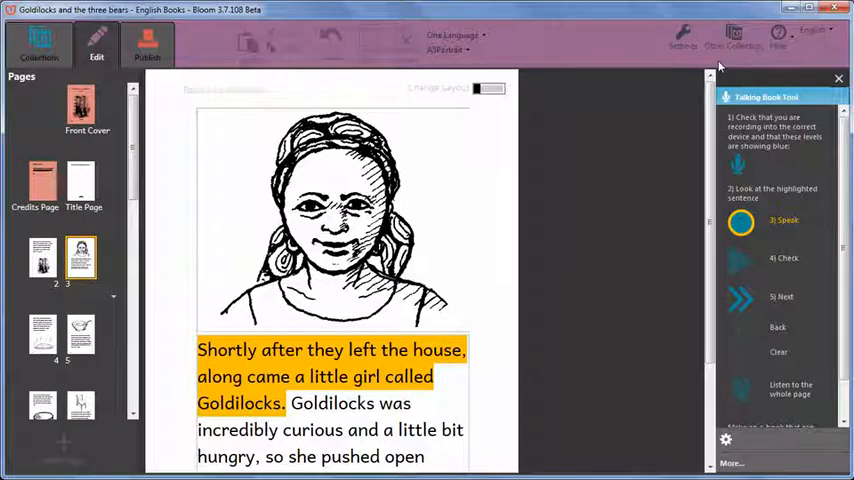
Switch the Goldilocks book to the Publish area listing booklet, ePUB and upload formats.
click(148, 44)
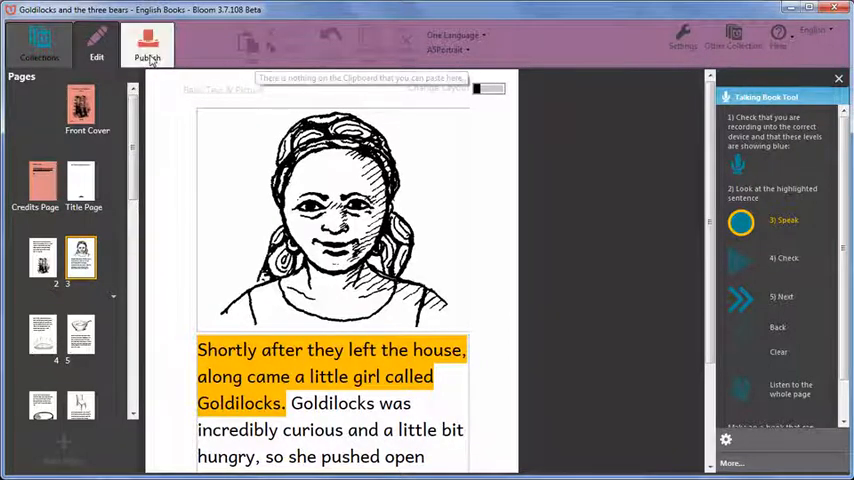
click(148, 48)
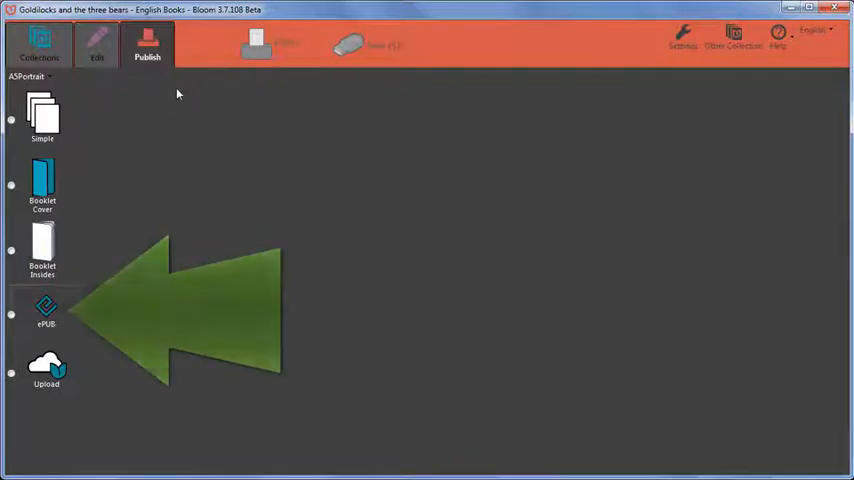